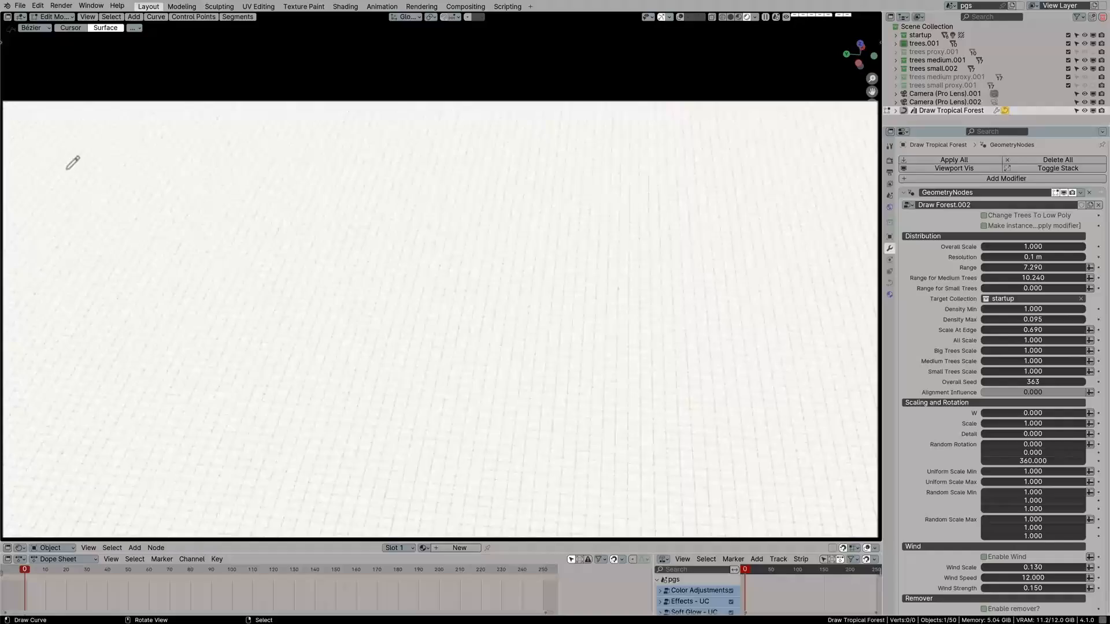
# - Adjust a To Rope modifier value on the curve and toggle Edit Mode
pyautogui.moveTo(1005, 288); pyautogui.dragTo(1054, 288)
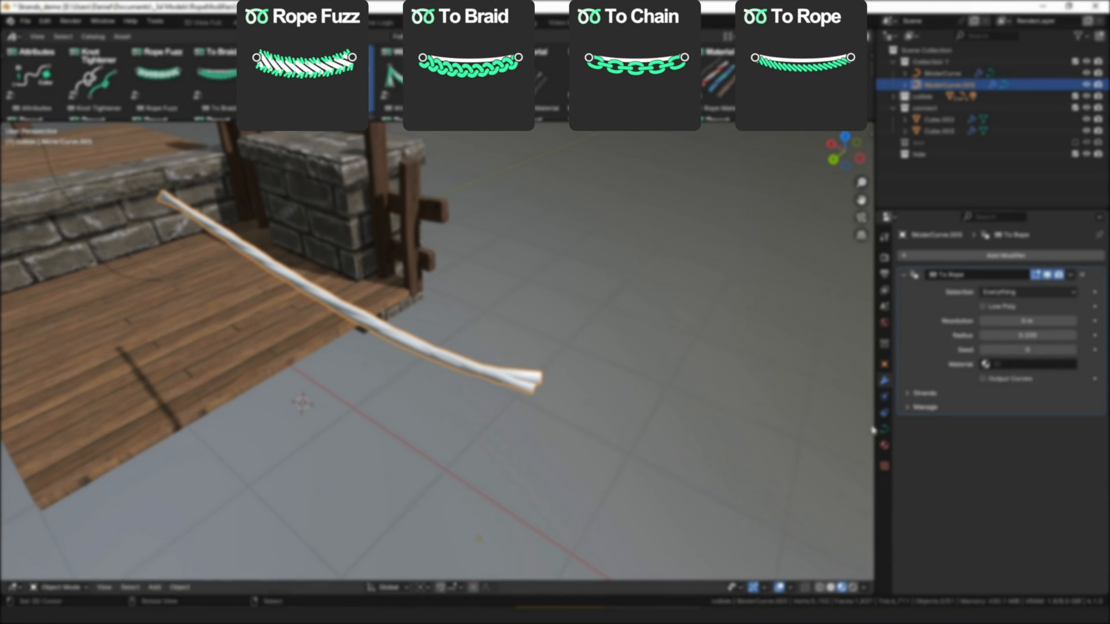
pyautogui.press('Tab')
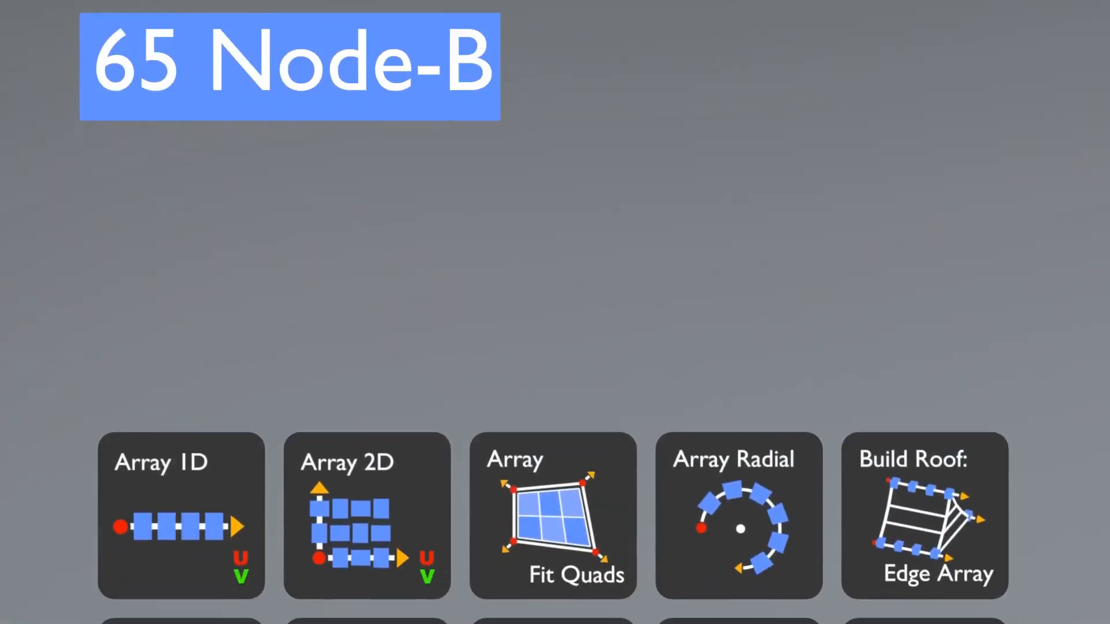
# - Scroll the Node-B thumbnail grid from Array 1D down to Unwrap and Set Material
pyautogui.scroll(-3)
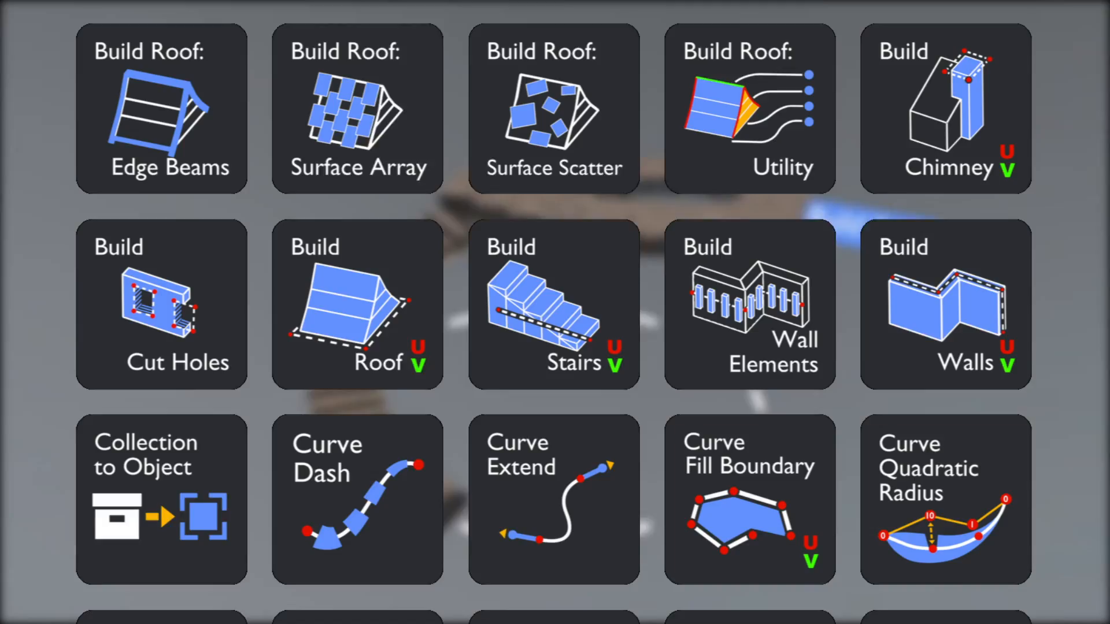
pyautogui.scroll(-3)
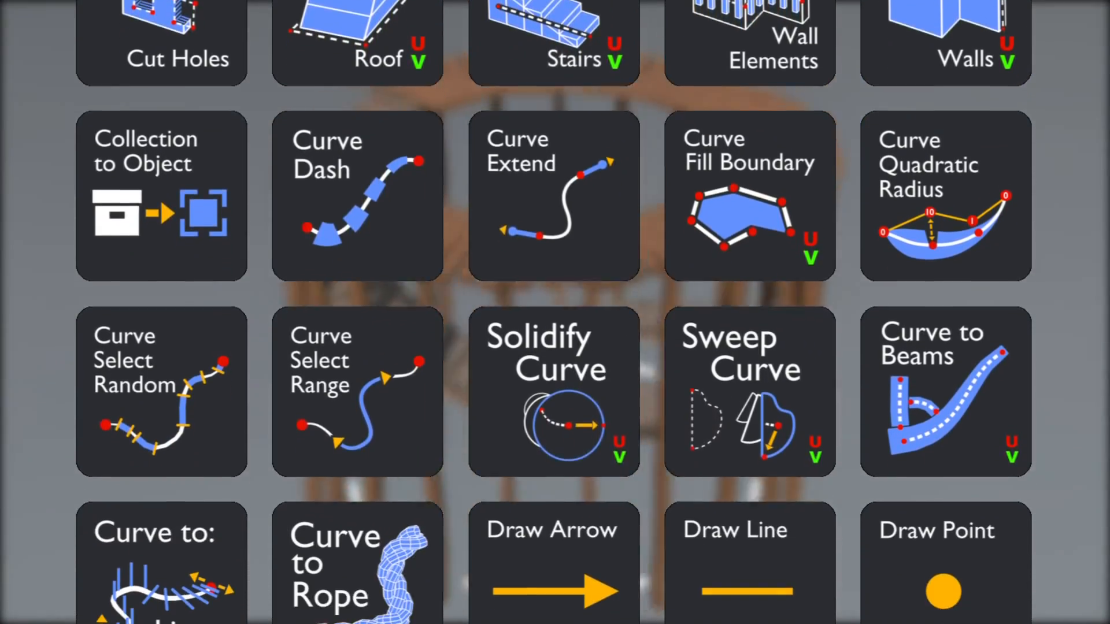
pyautogui.scroll(-3)
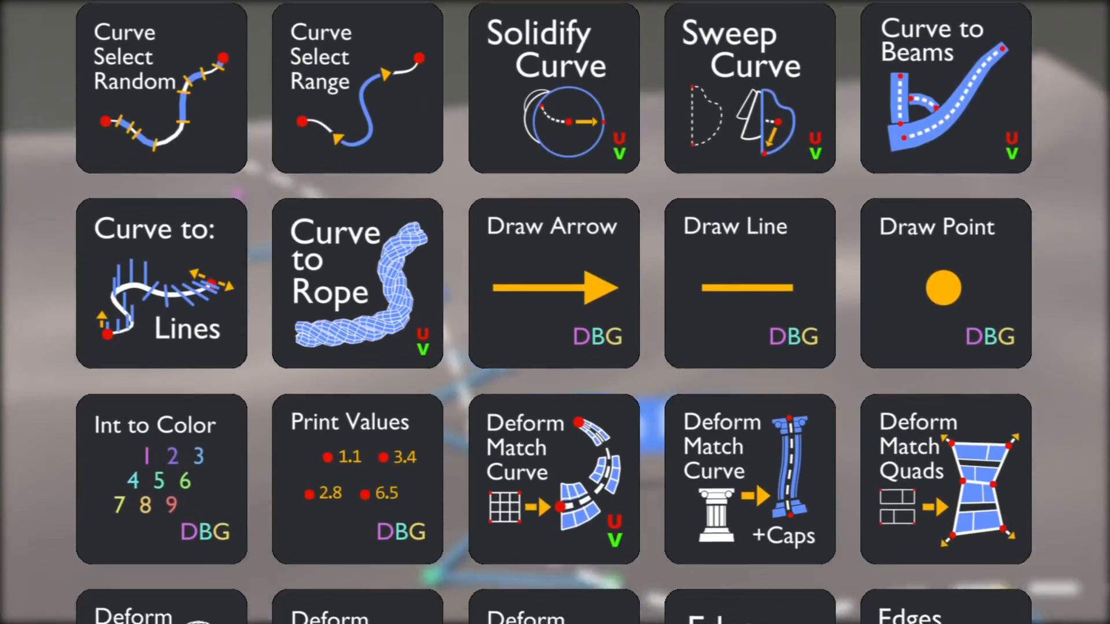
pyautogui.scroll(-3)
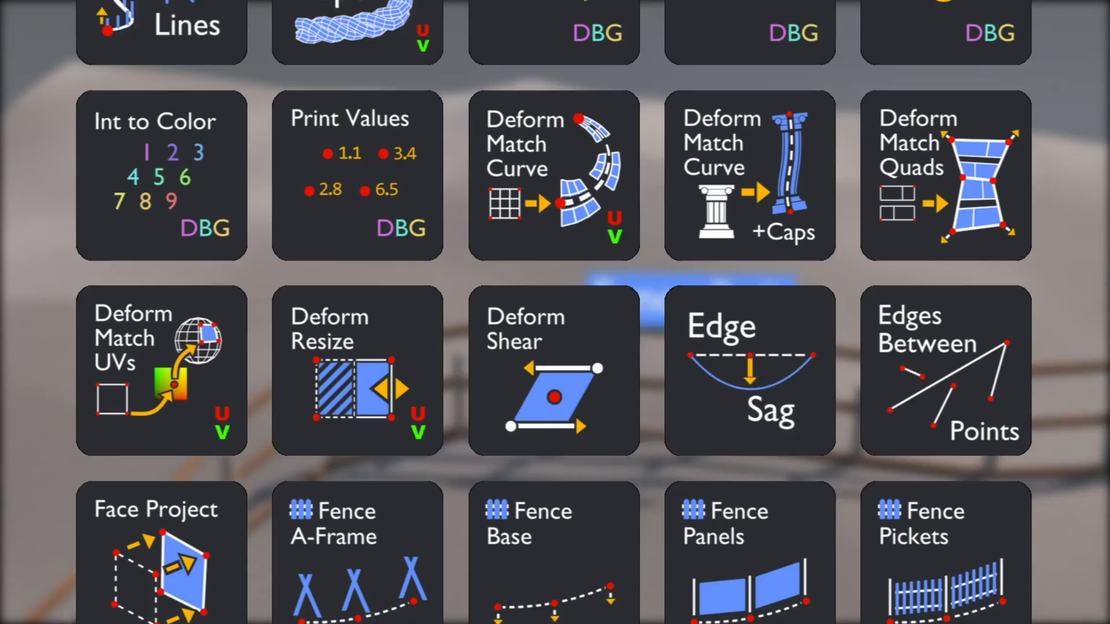
pyautogui.scroll(-3)
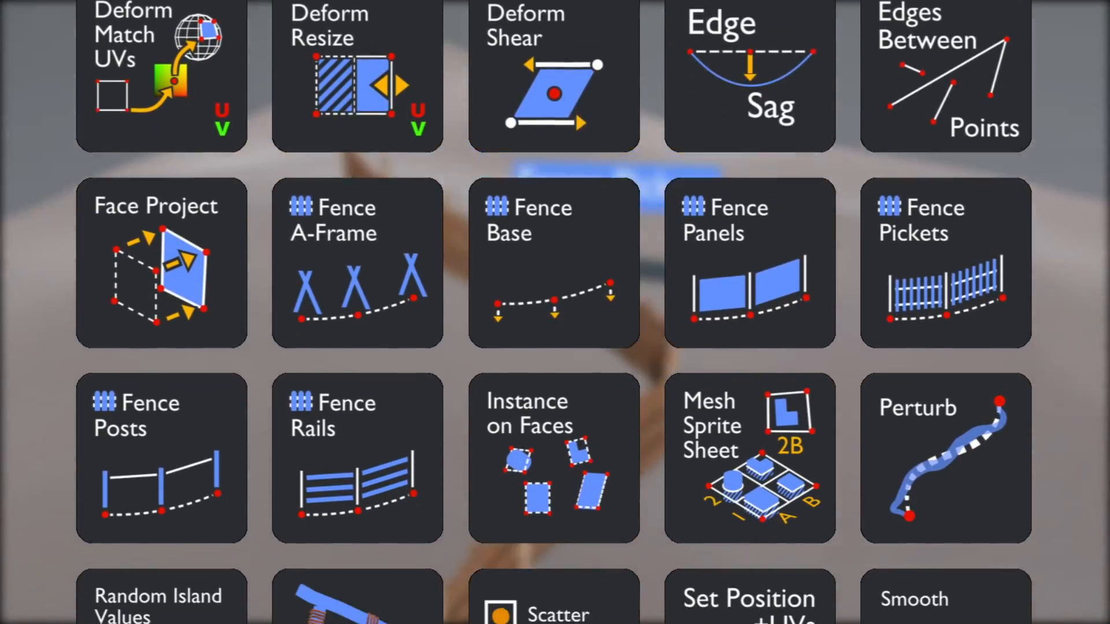
pyautogui.scroll(-3)
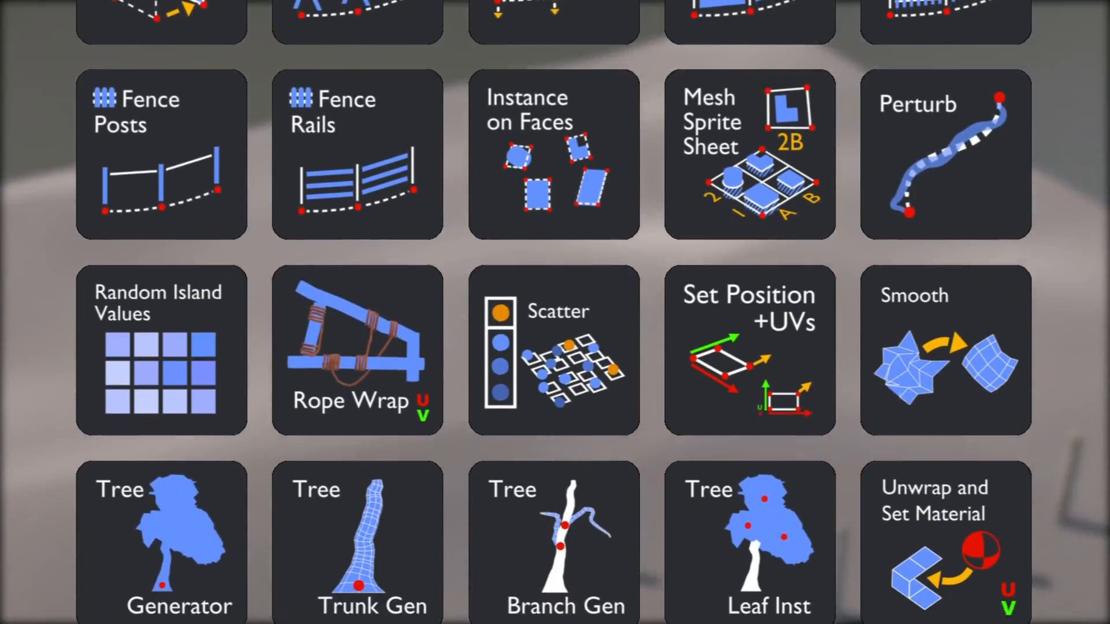
pyautogui.scroll(-3)
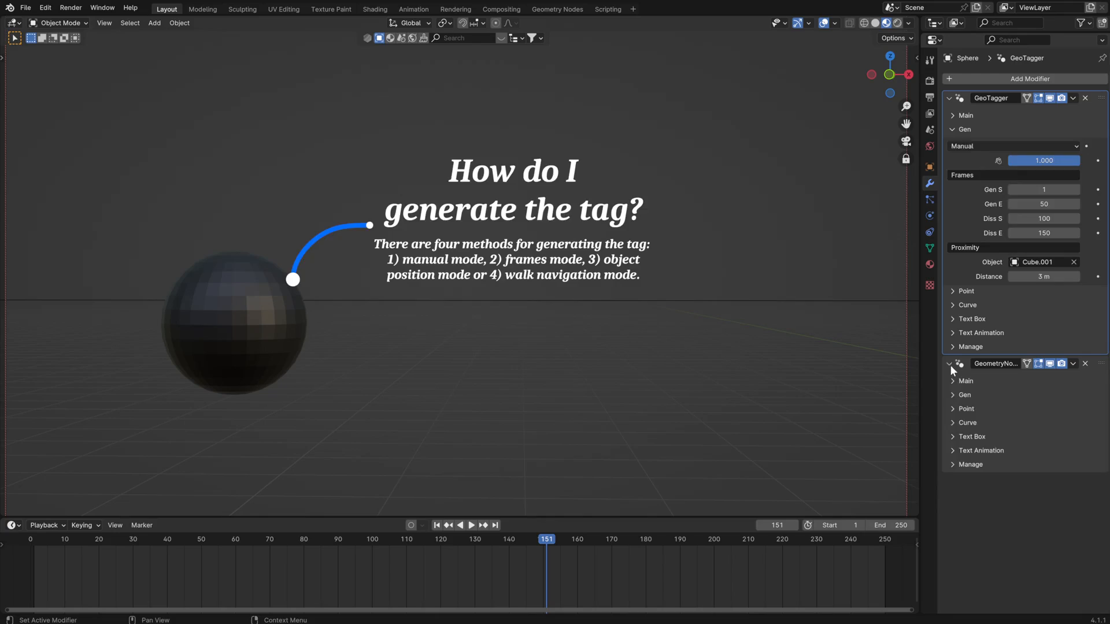
# - Select the Indices field of the Multi Index Selector example to enter 13
pyautogui.click(949, 98)
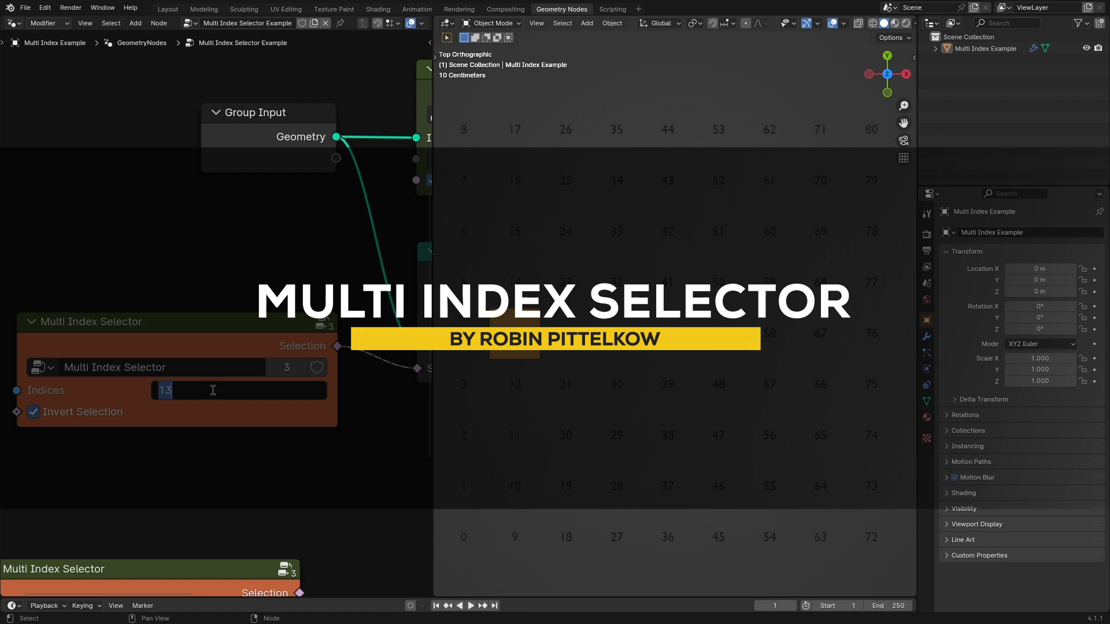
# - Add indices 21, 29 and 69, then replace the list with 0, 10, 20, 72
pyautogui.write(',21,2939,49,59')
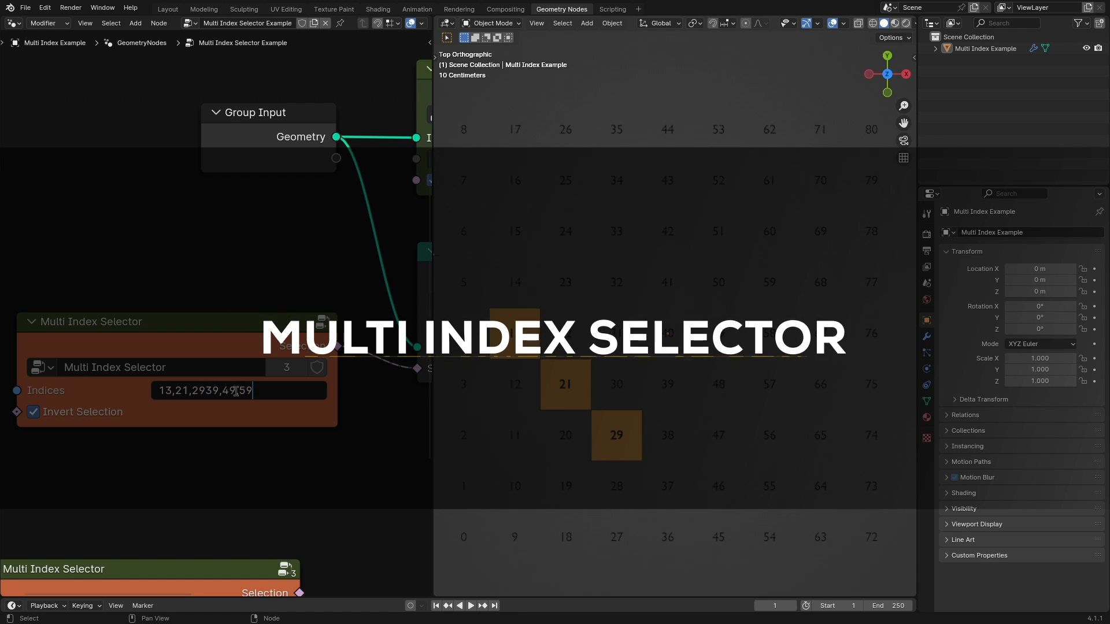
pyautogui.write('69,')
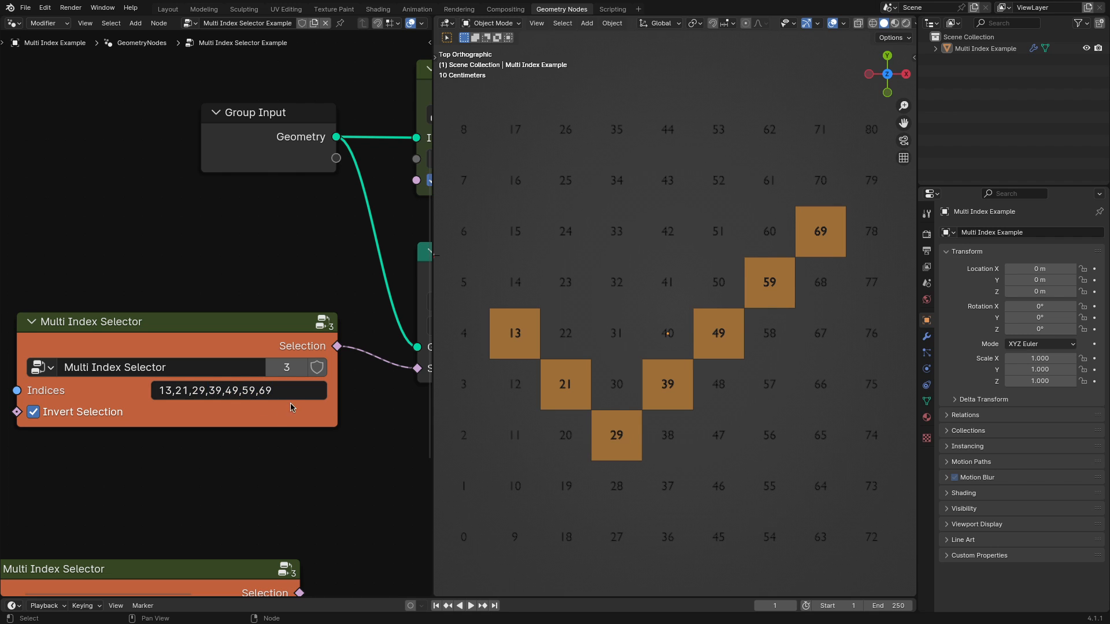
pyautogui.click(212, 390)
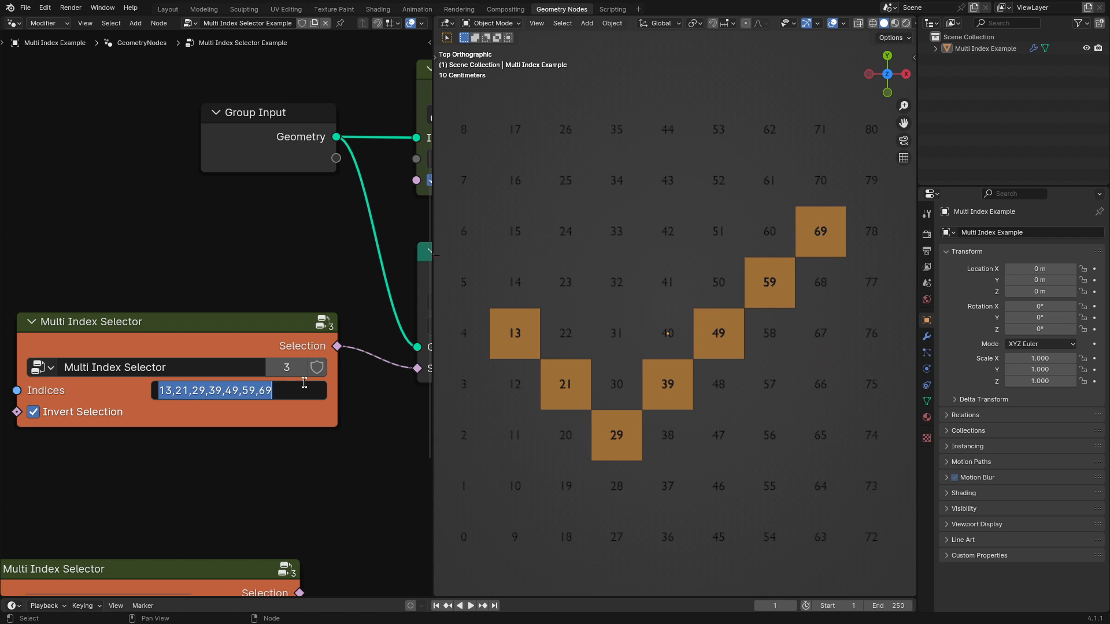
pyautogui.write('0,10,20')
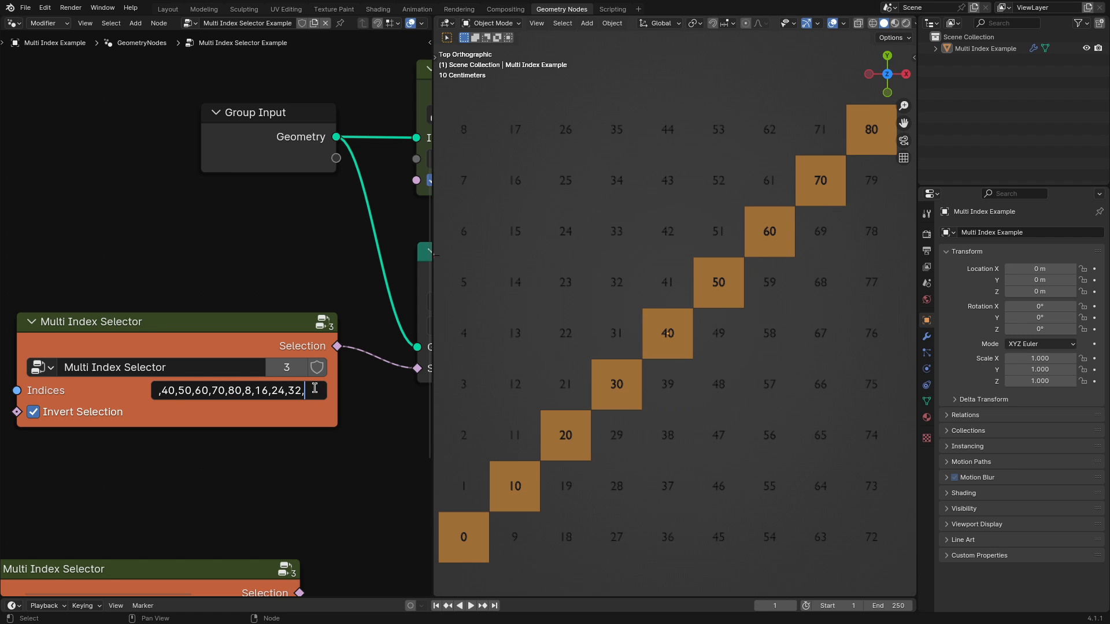
pyautogui.write('72')
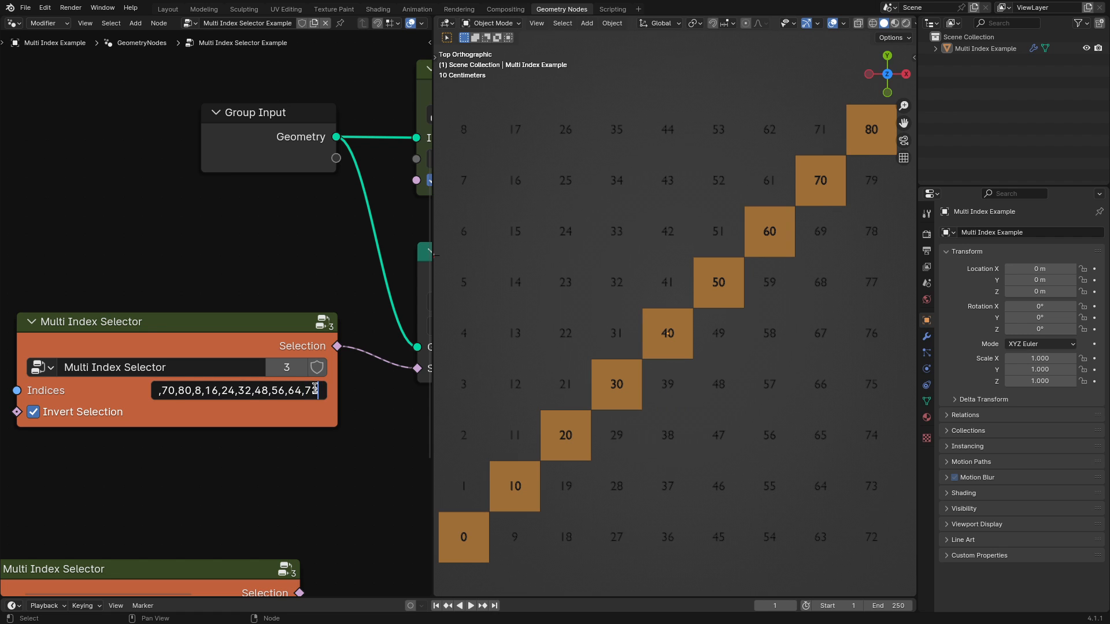
# - Replace the indices with 36,24,33,34,42-44 to form the smiley pattern
pyautogui.click(237, 391)
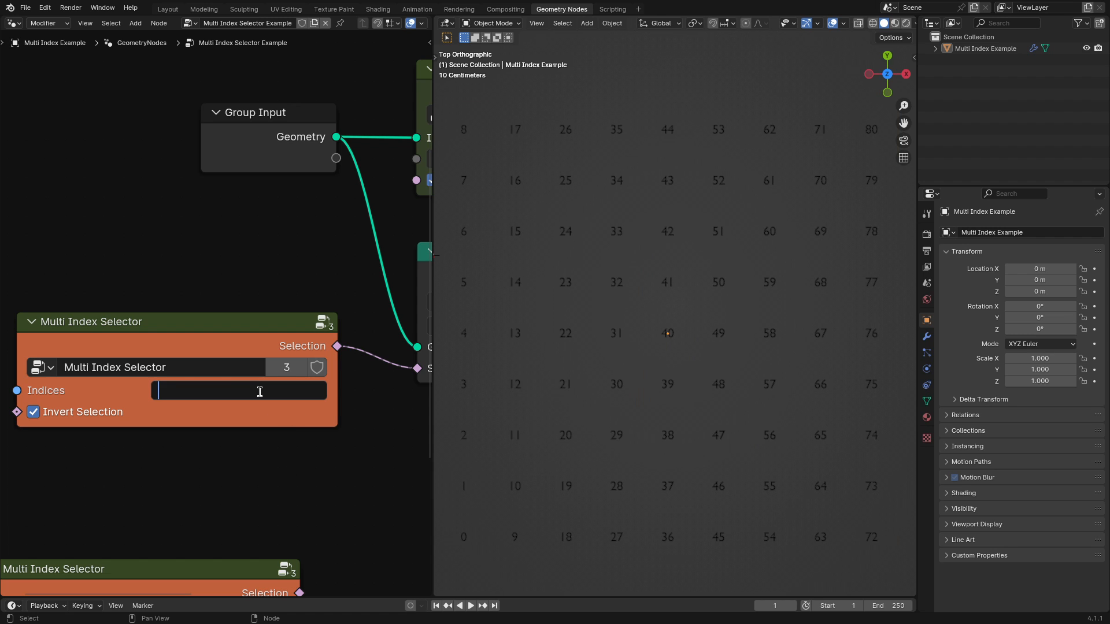
pyautogui.write('36-41')
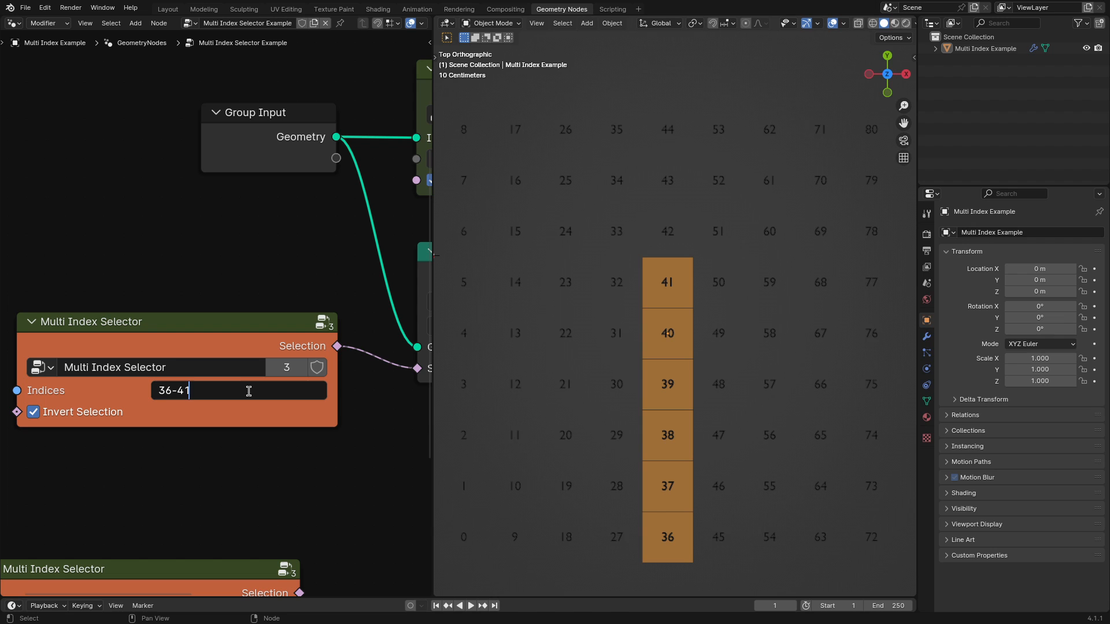
pyautogui.write(',24,33,34,42')
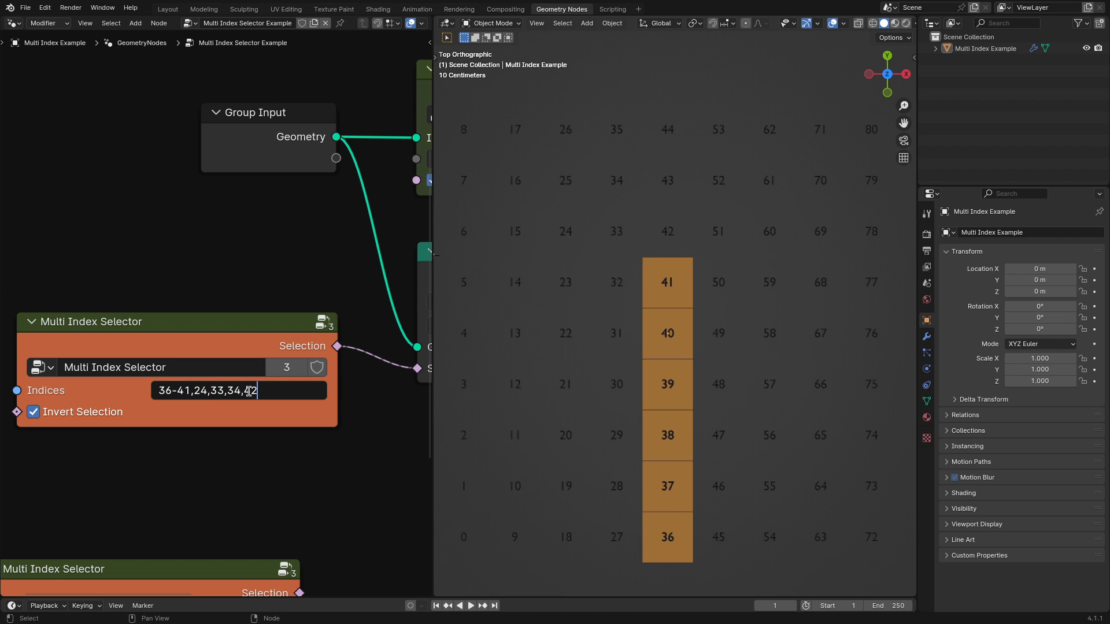
pyautogui.write('-44')
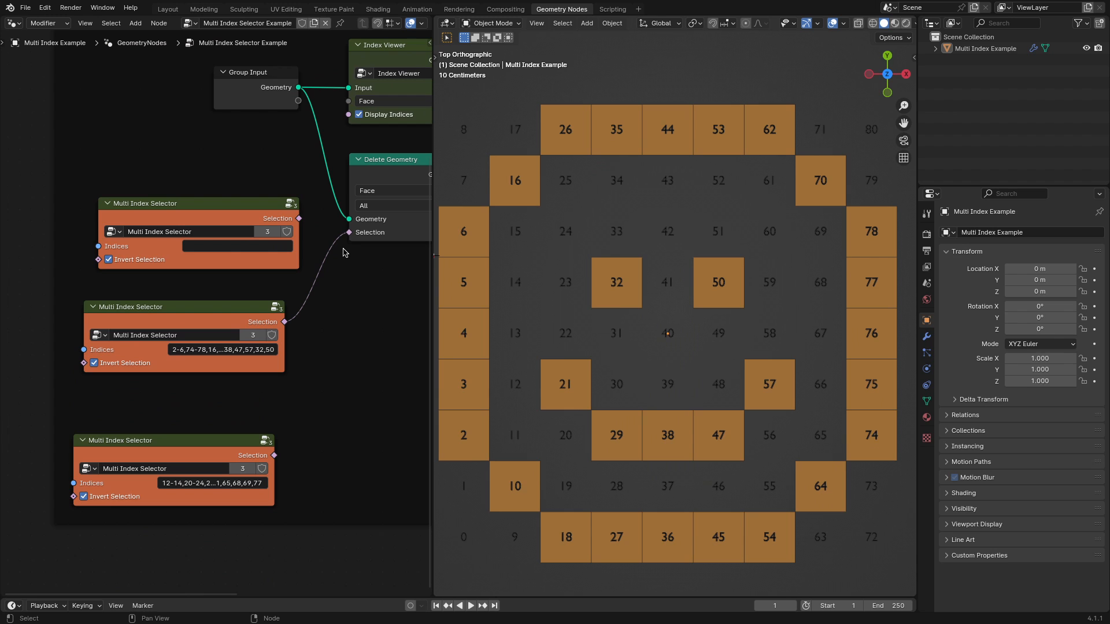
pyautogui.moveTo(123, 376)
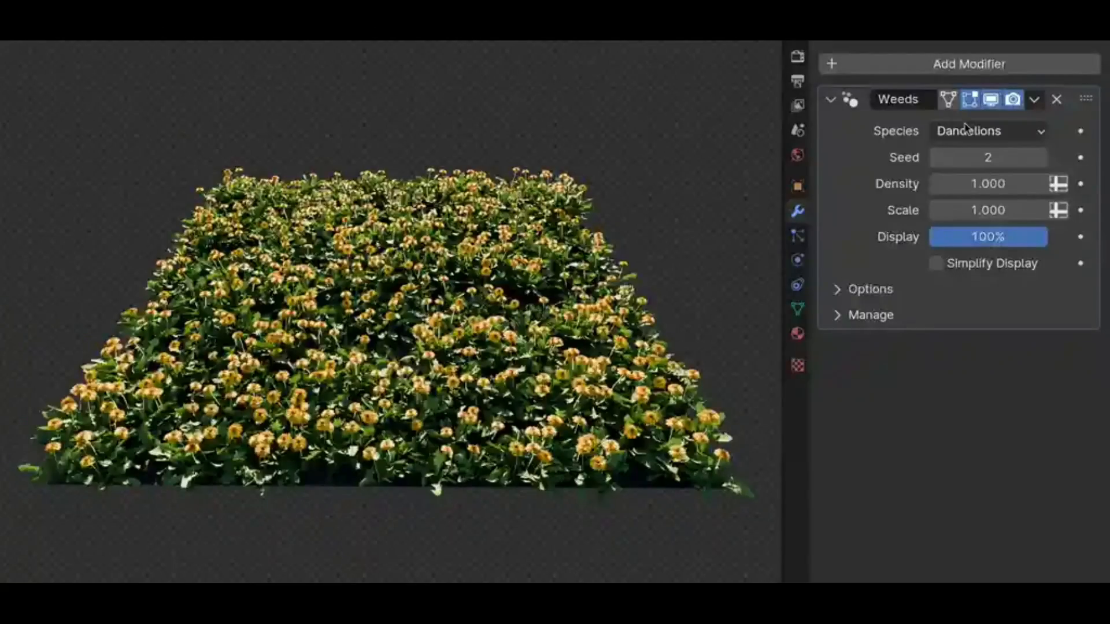
# - Pick White Clovers, Daisies, Creeping Charlie, then Buckhorn Plantain from the Weeds Species list
pyautogui.click(988, 131)
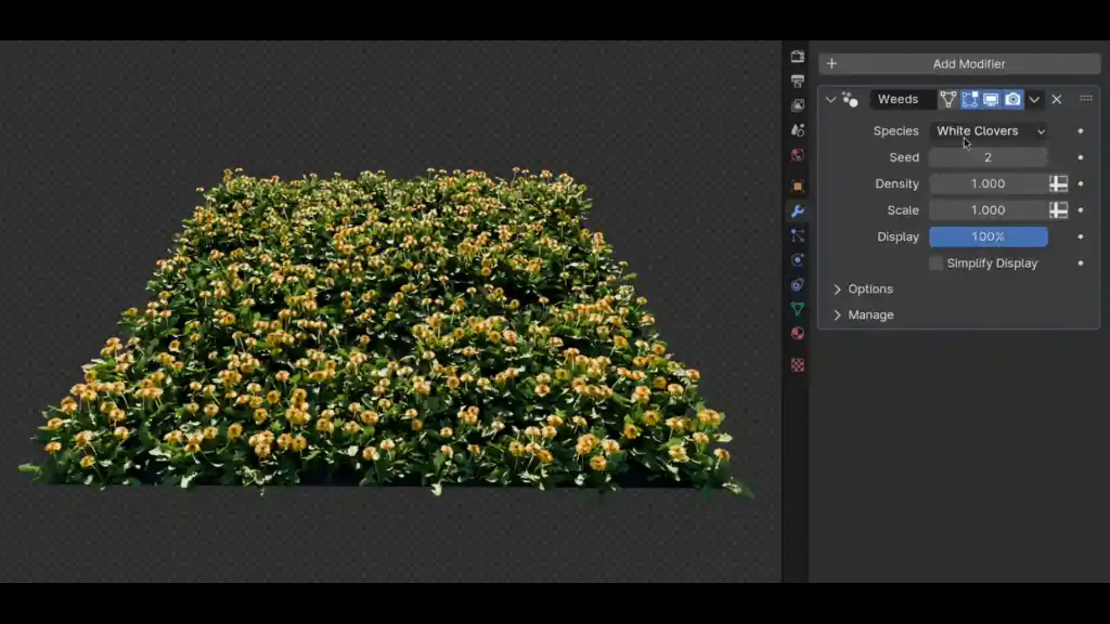
pyautogui.click(988, 130)
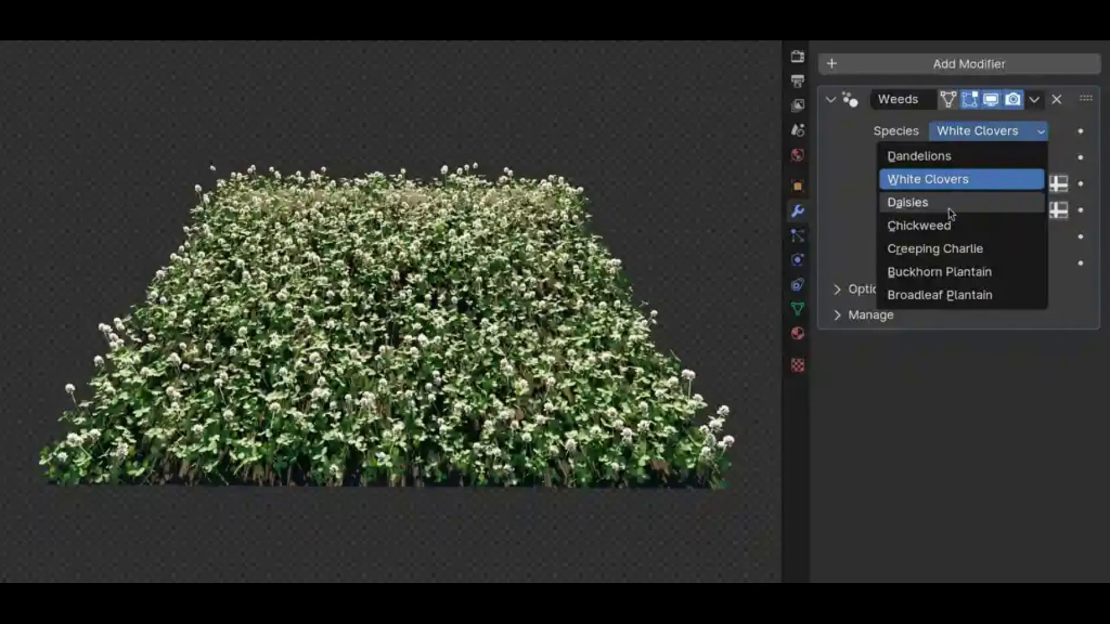
pyautogui.click(908, 202)
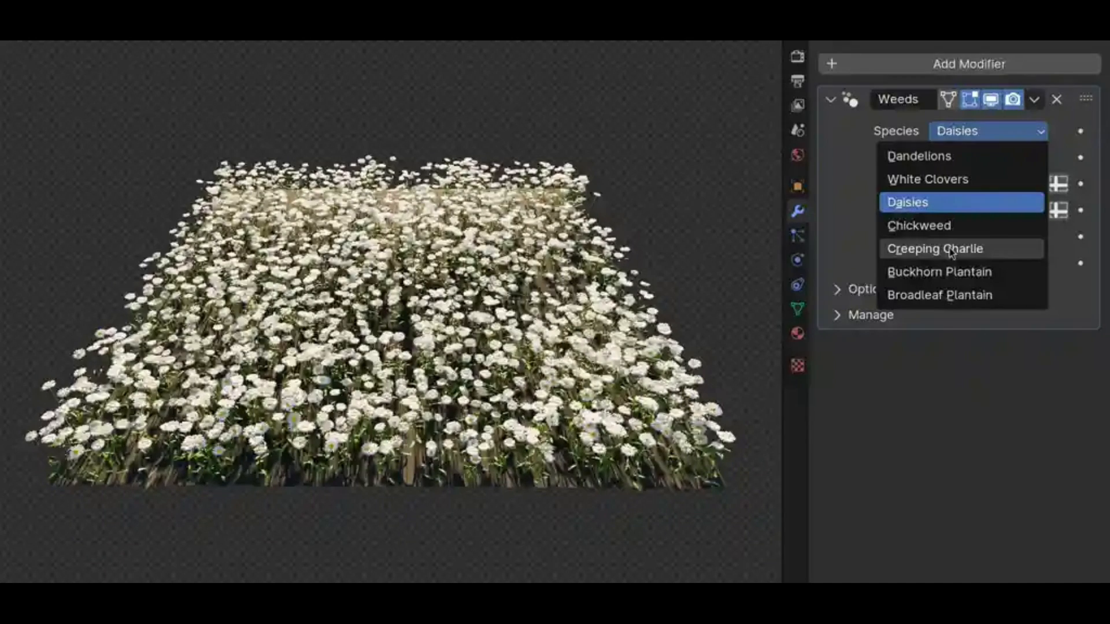
pyautogui.click(934, 248)
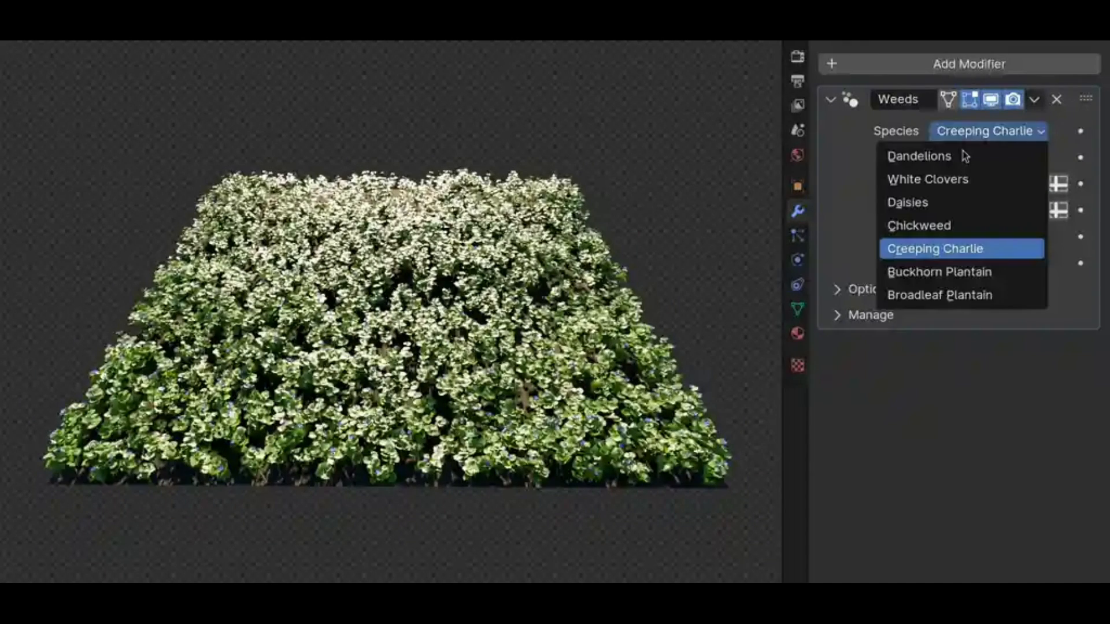
pyautogui.click(939, 272)
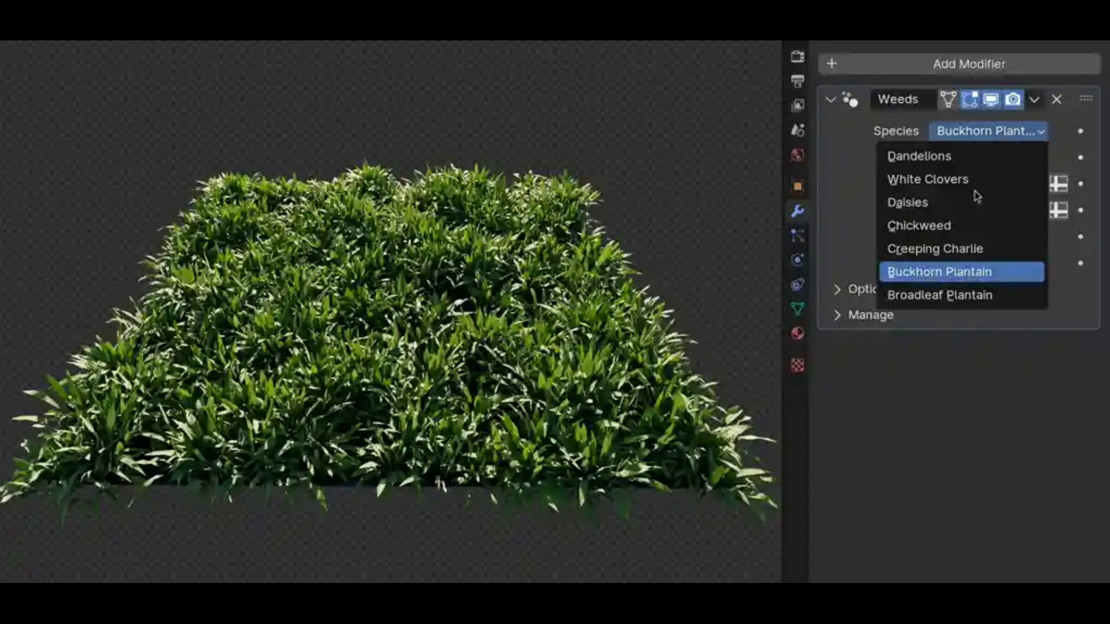
pyautogui.click(939, 296)
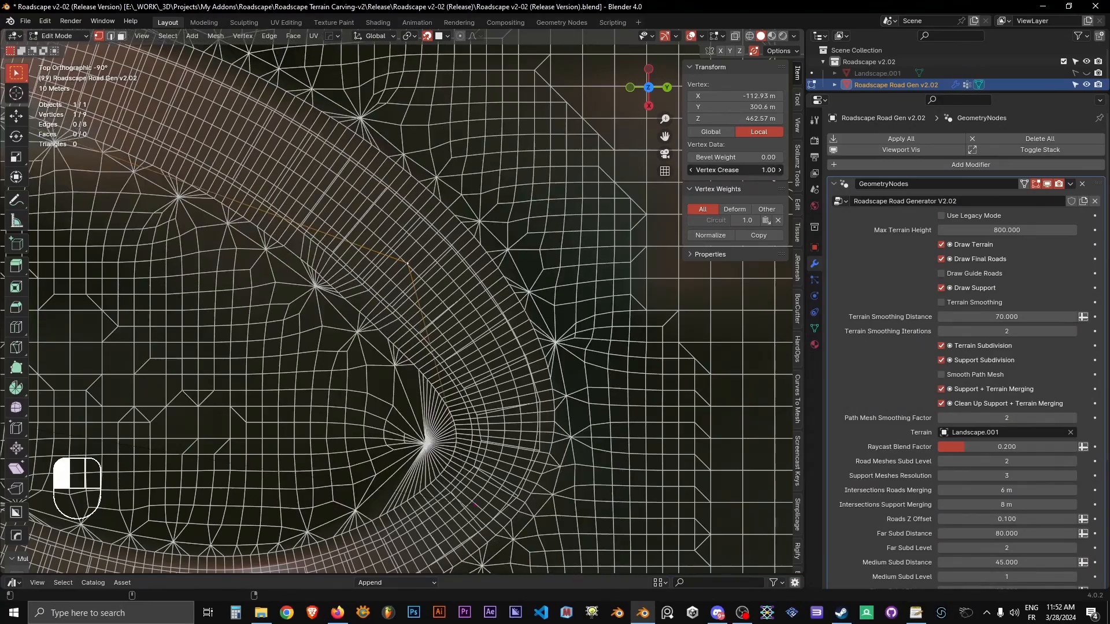
# - Drag the road vertex crease down to 0.73, then undo the change
pyautogui.moveTo(736, 170); pyautogui.dragTo(715, 170)
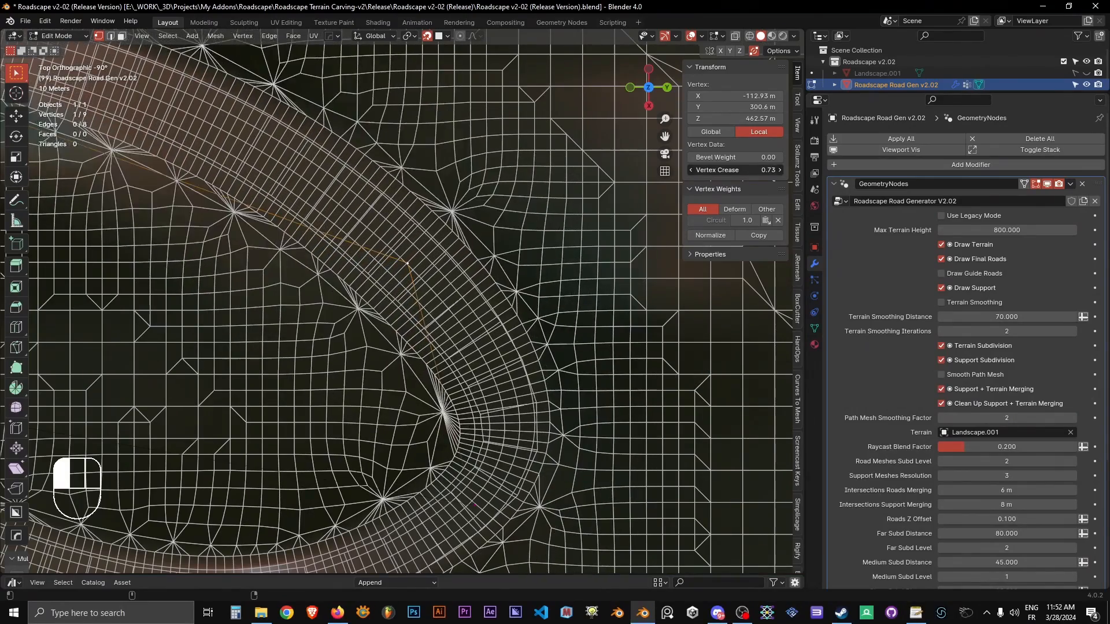
pyautogui.press('ctrl+z')
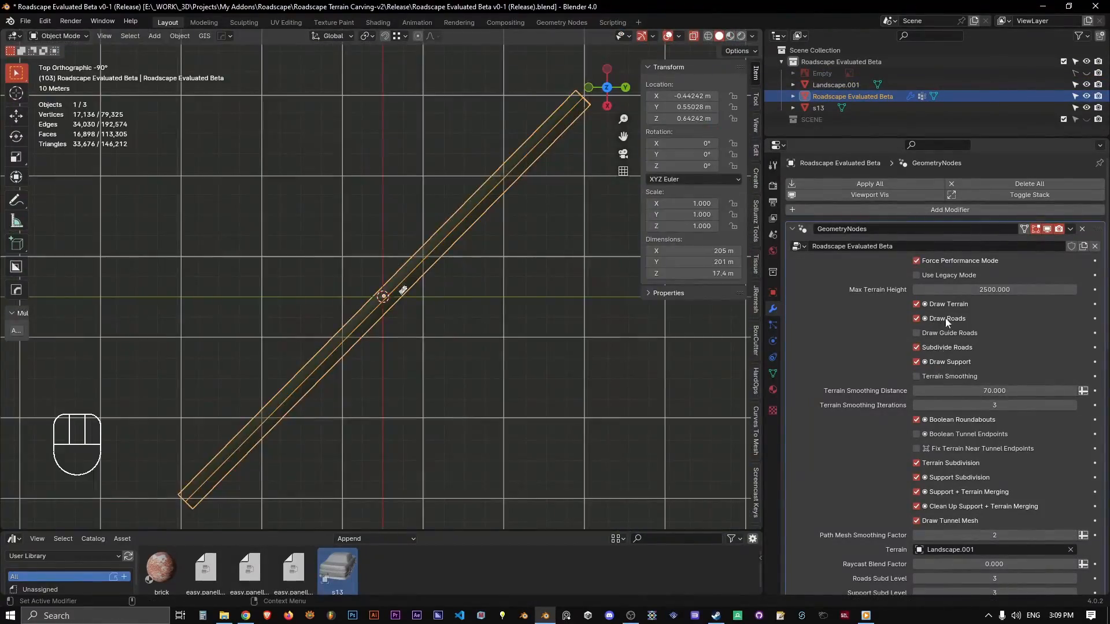
# - Enter Edit Mode on the highway road, switch to top view and toggle X-ray
pyautogui.press('Tab')
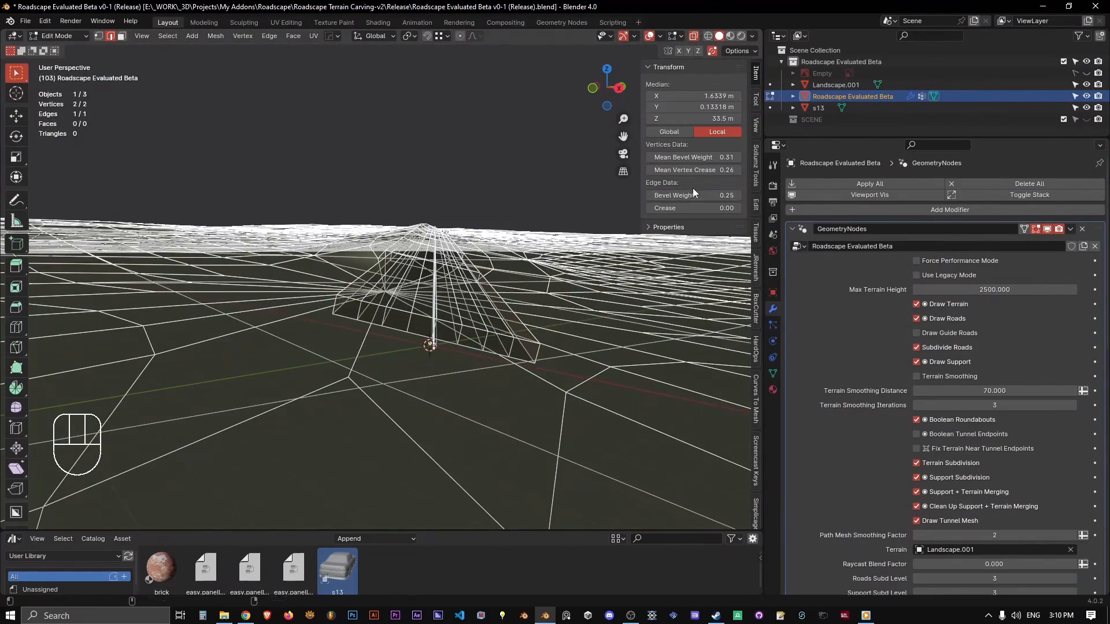
pyautogui.press('KP_7')
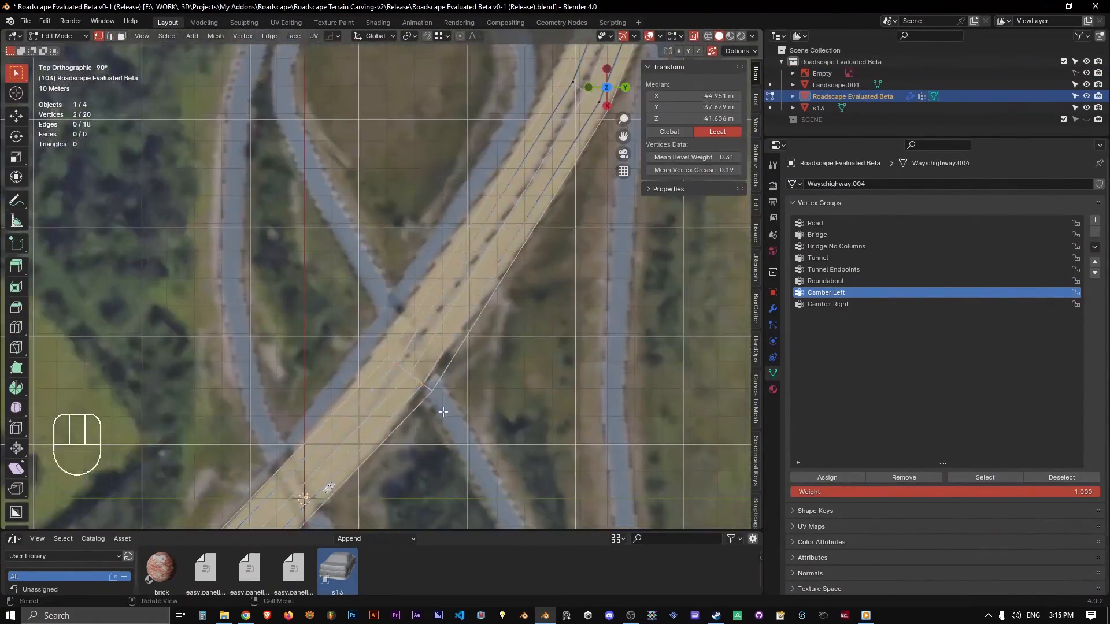
pyautogui.press('alt+z')
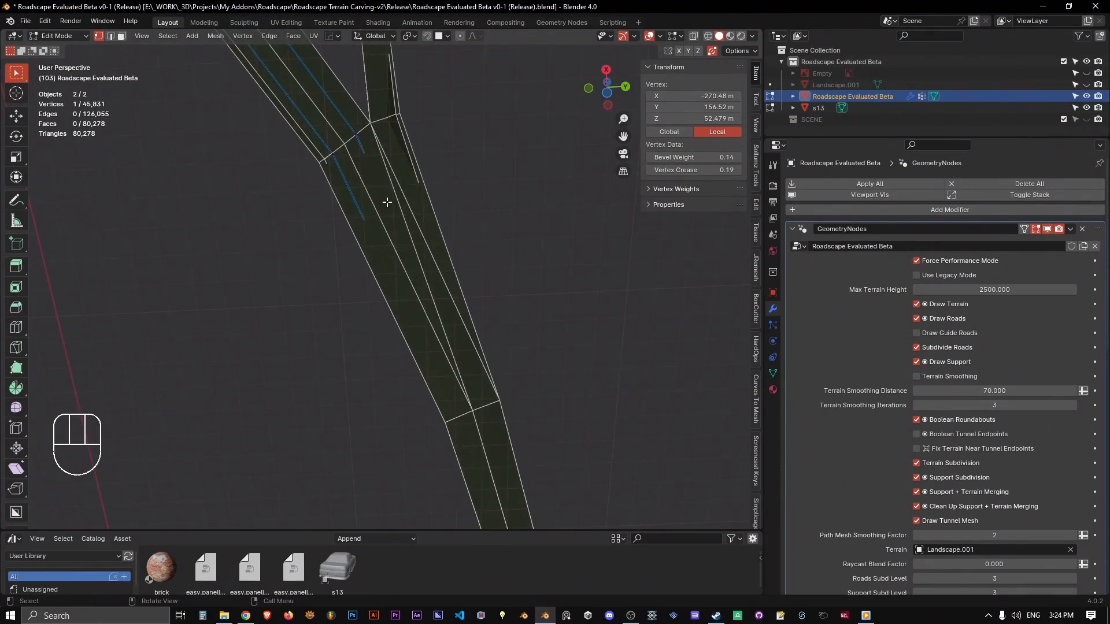
# - Leave and re-enter Edit Mode on the forked road path object alone
pyautogui.press('Tab')
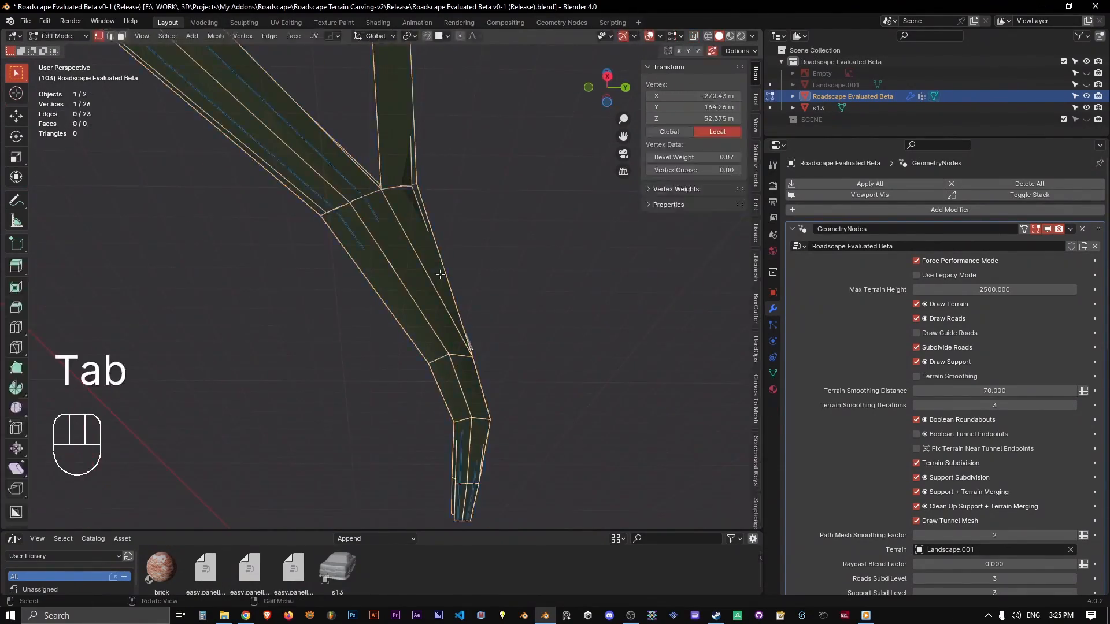
pyautogui.press('Tab')
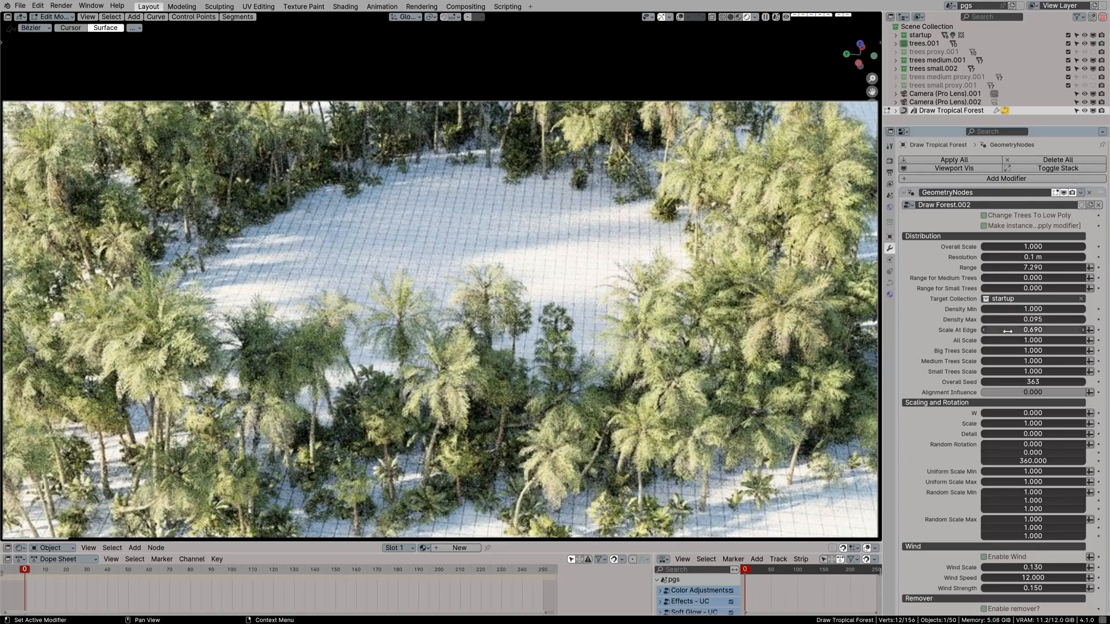
# - Nudge the overall tree range, then set Medium Trees range 10.24 and Small Trees 14.11
pyautogui.moveTo(1031, 330); pyautogui.dragTo(1055, 330)
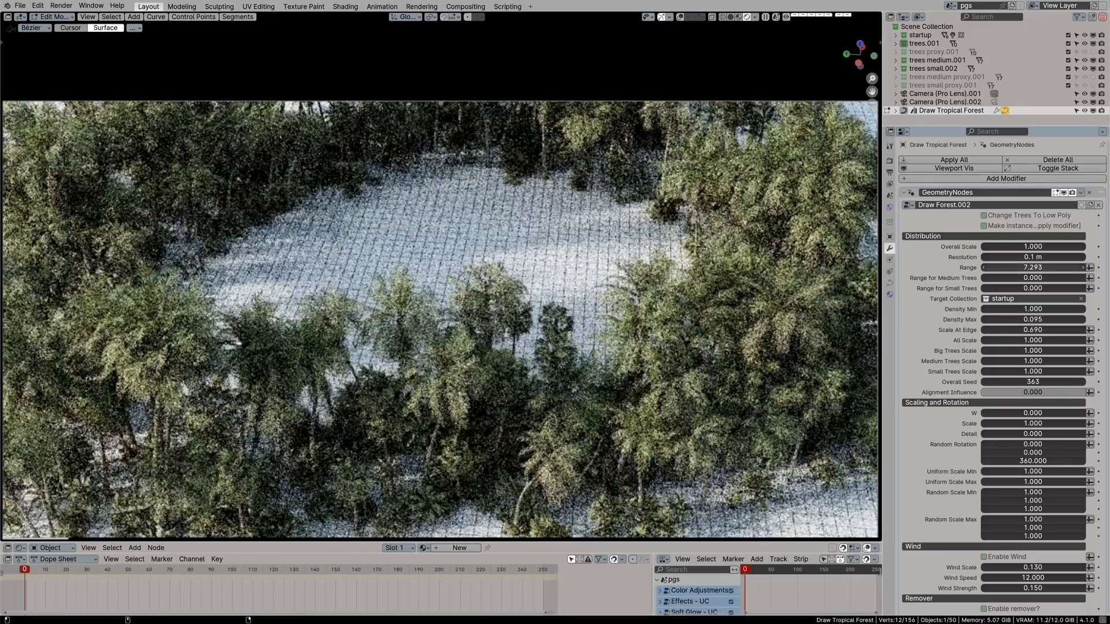
pyautogui.moveTo(1012, 267); pyautogui.dragTo(1033, 267)
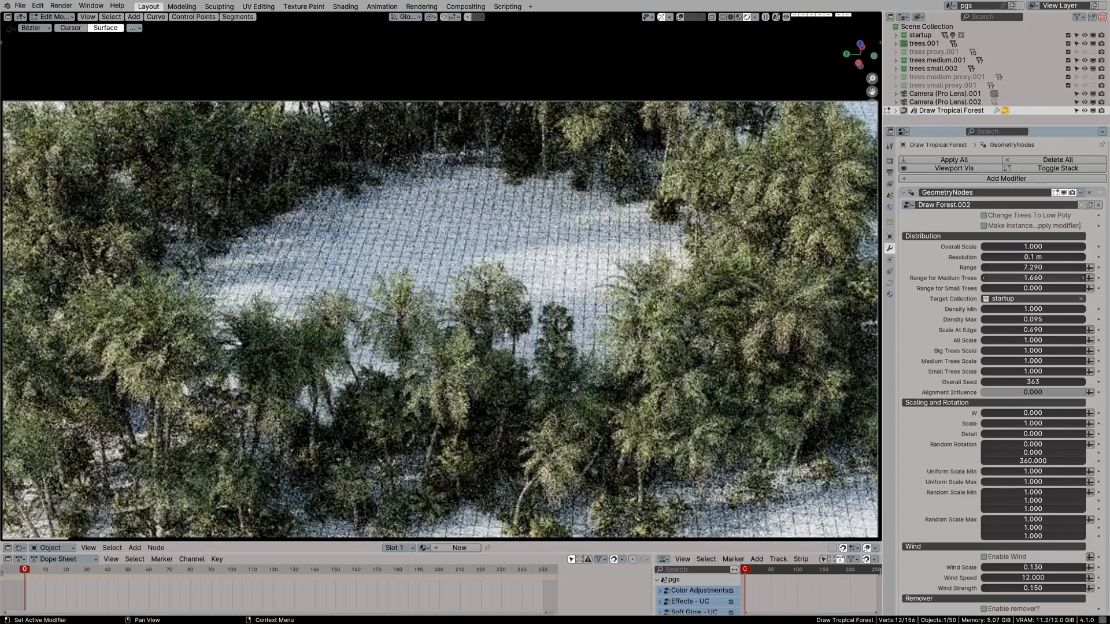
pyautogui.moveTo(1005, 277); pyautogui.dragTo(1063, 277)
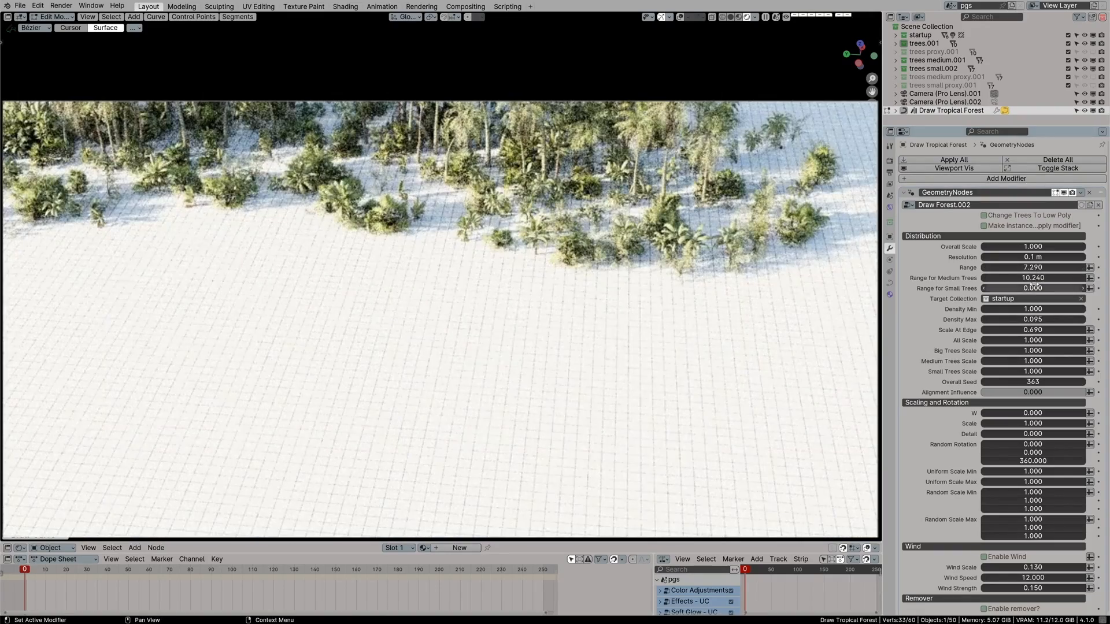
pyautogui.moveTo(1013, 288); pyautogui.dragTo(1048, 288)
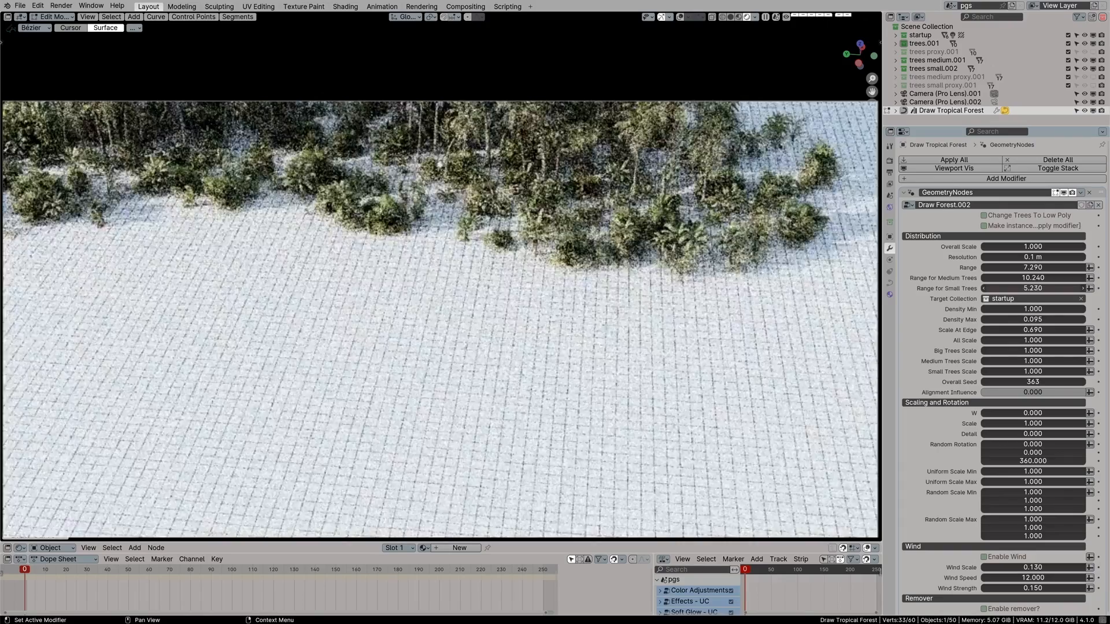
pyautogui.moveTo(1005, 288); pyautogui.dragTo(1062, 288)
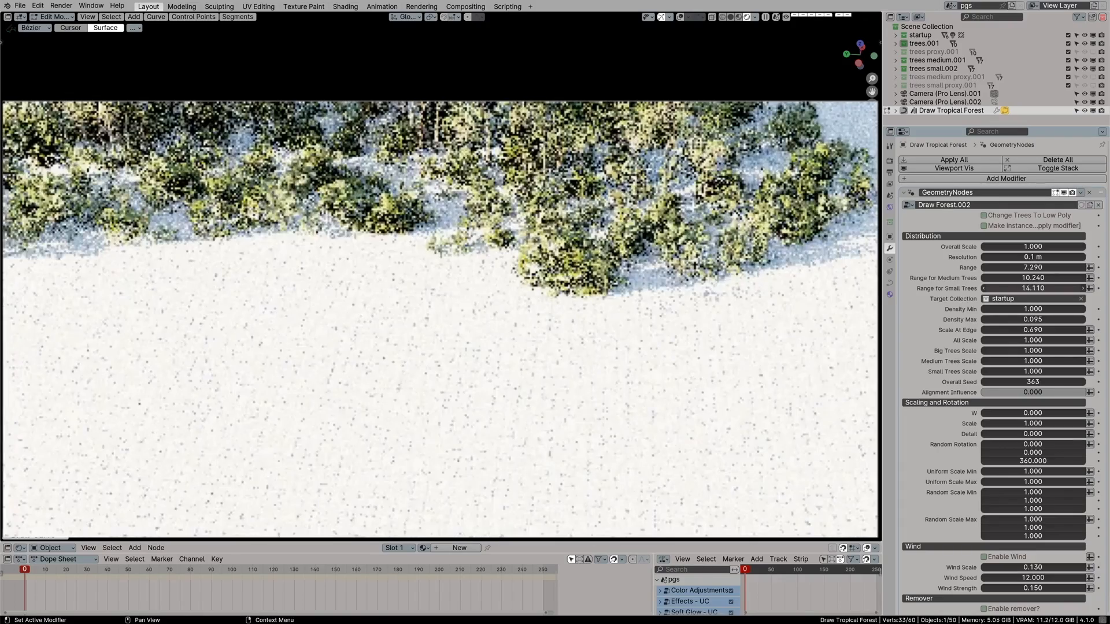